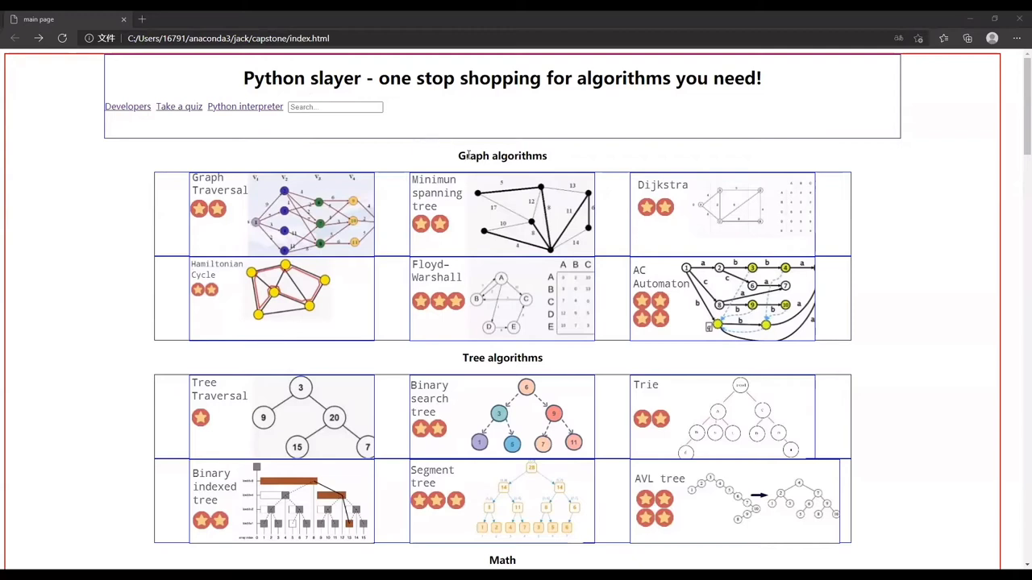
Scroll down the Hamiltonian cycle page past its definition toward the UA campus map puzzle
scroll(down, 3)
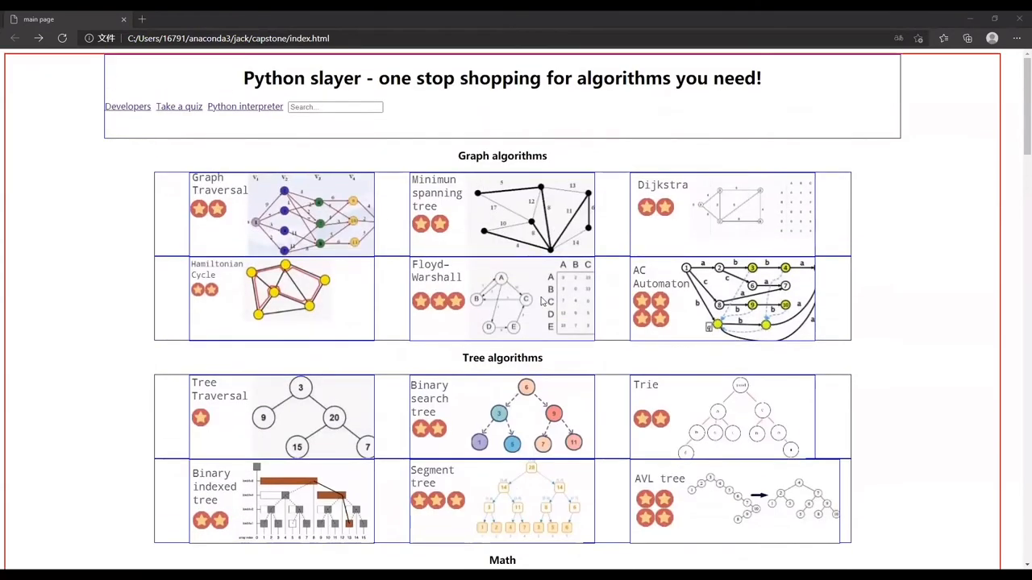
scroll(down, 3)
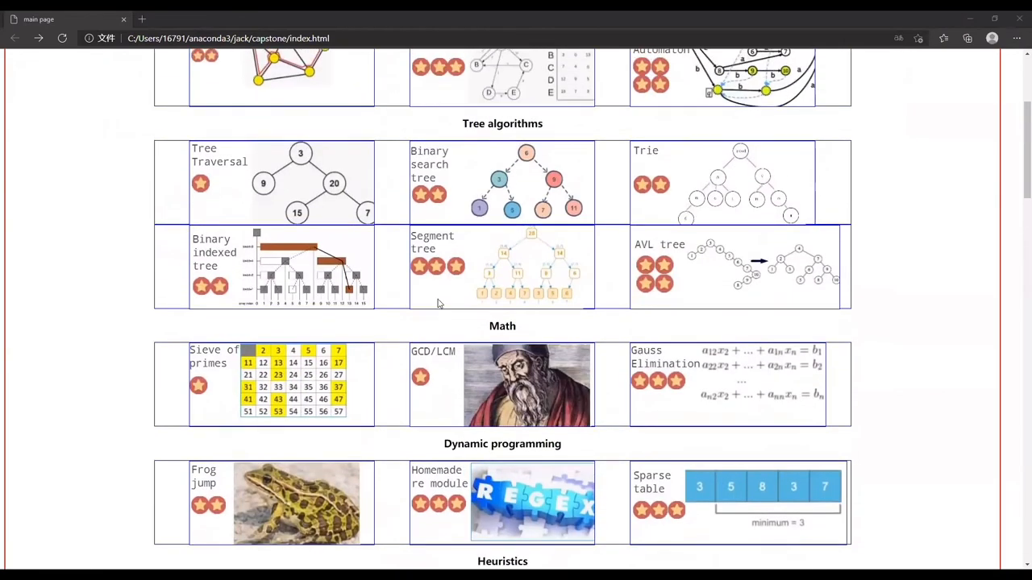
scroll(up, 3)
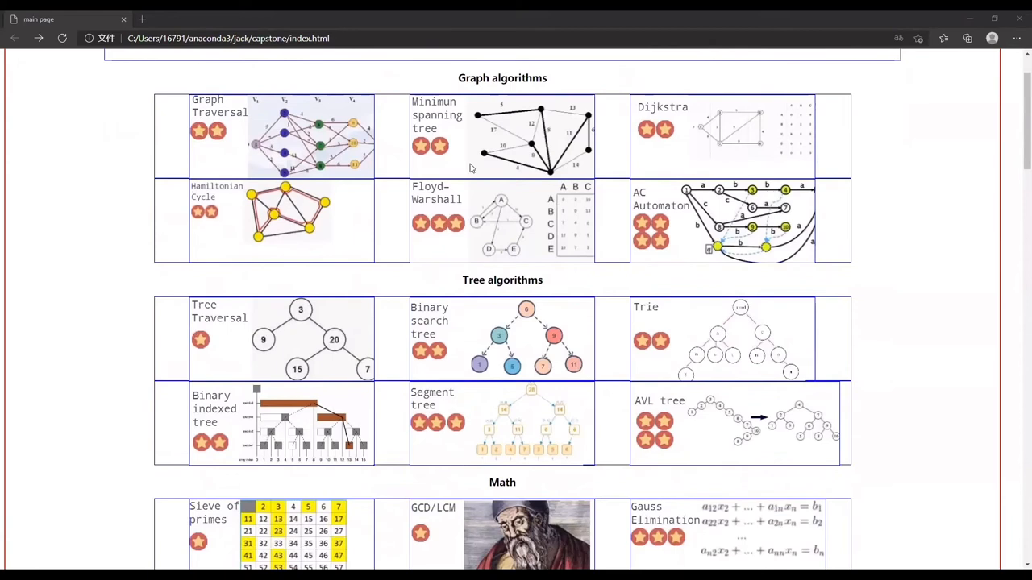
mouse_move(548, 222)
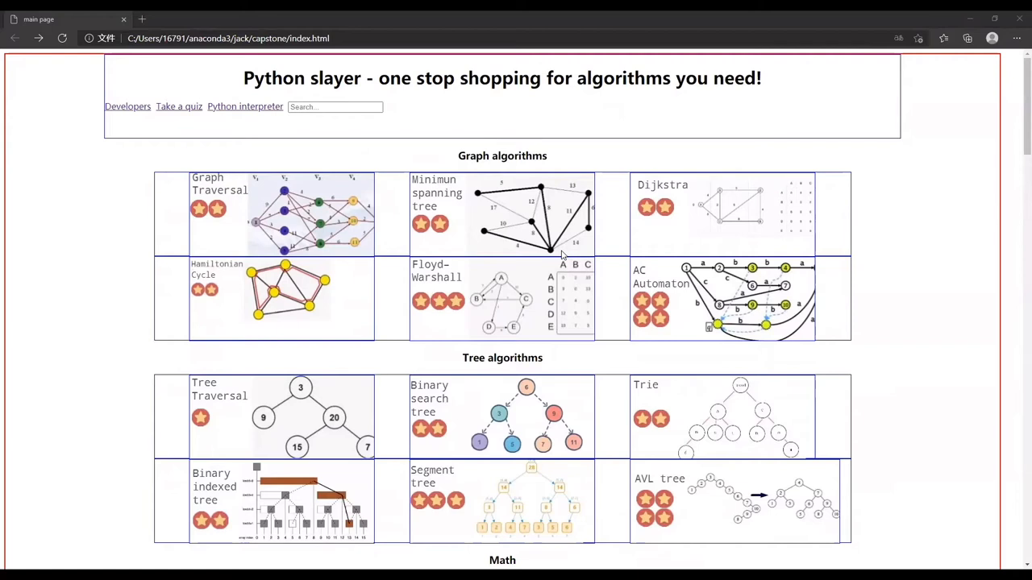
mouse_move(599, 218)
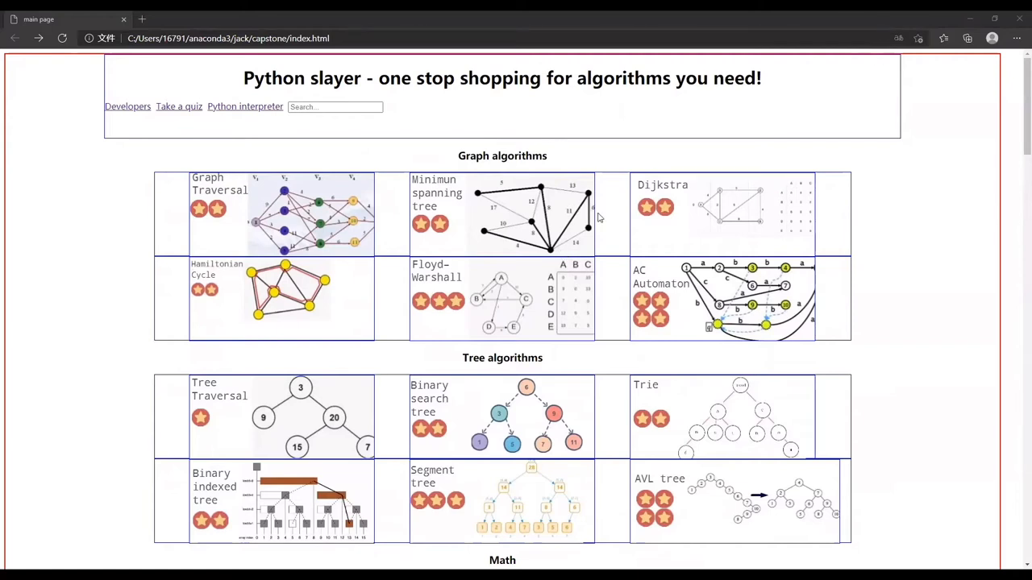
mouse_move(532, 348)
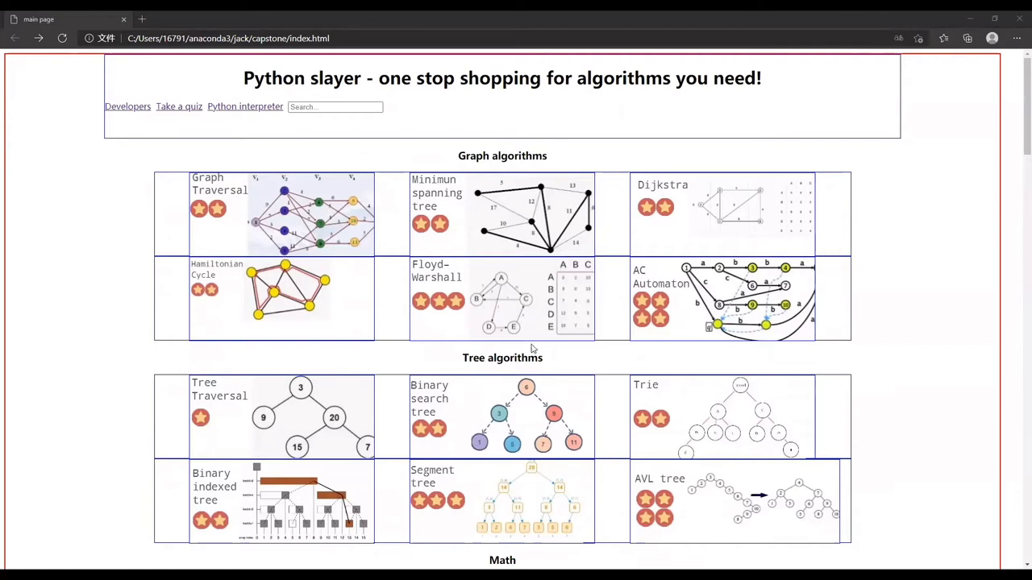
mouse_move(440, 368)
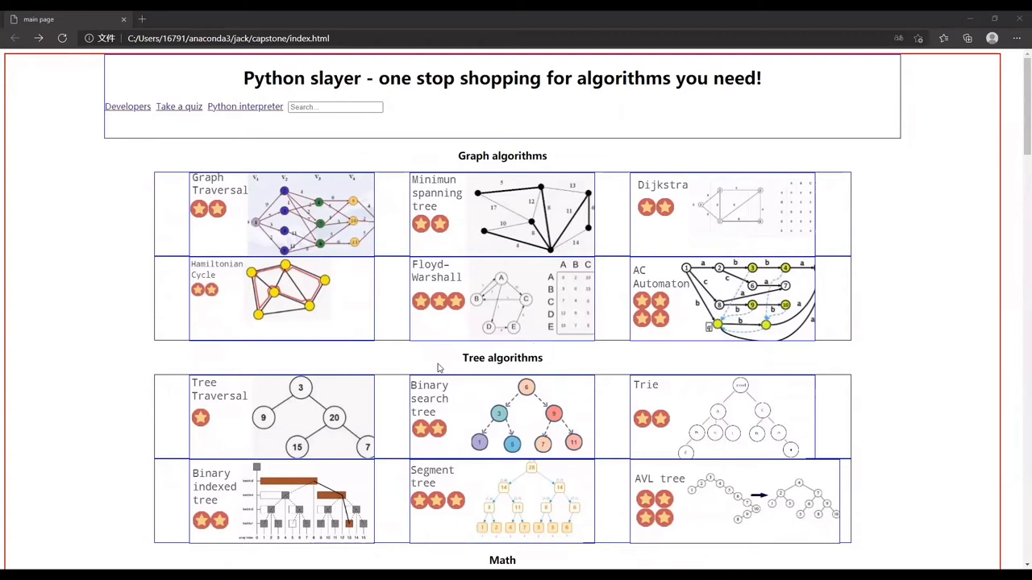
mouse_move(418, 347)
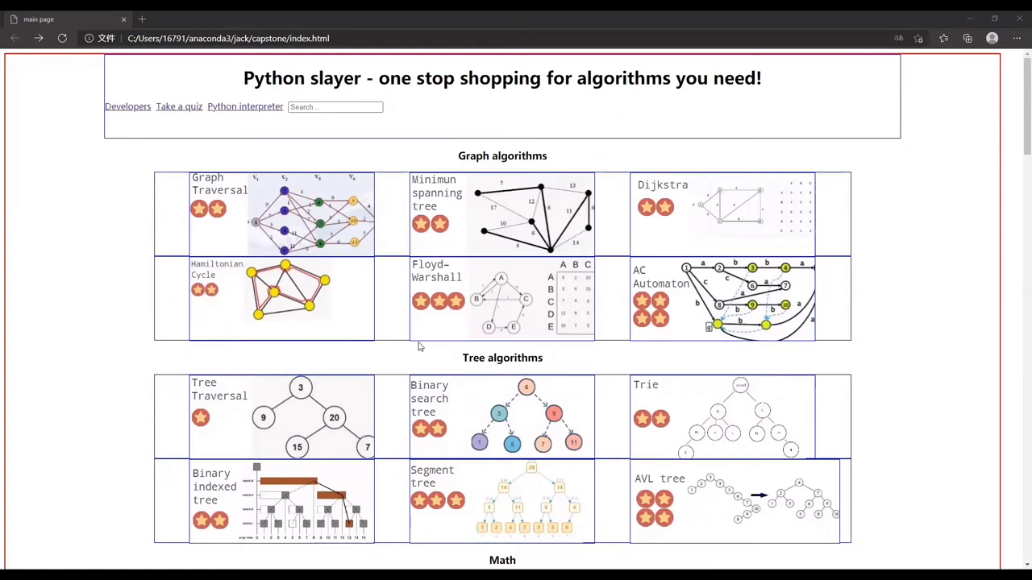
mouse_move(335, 302)
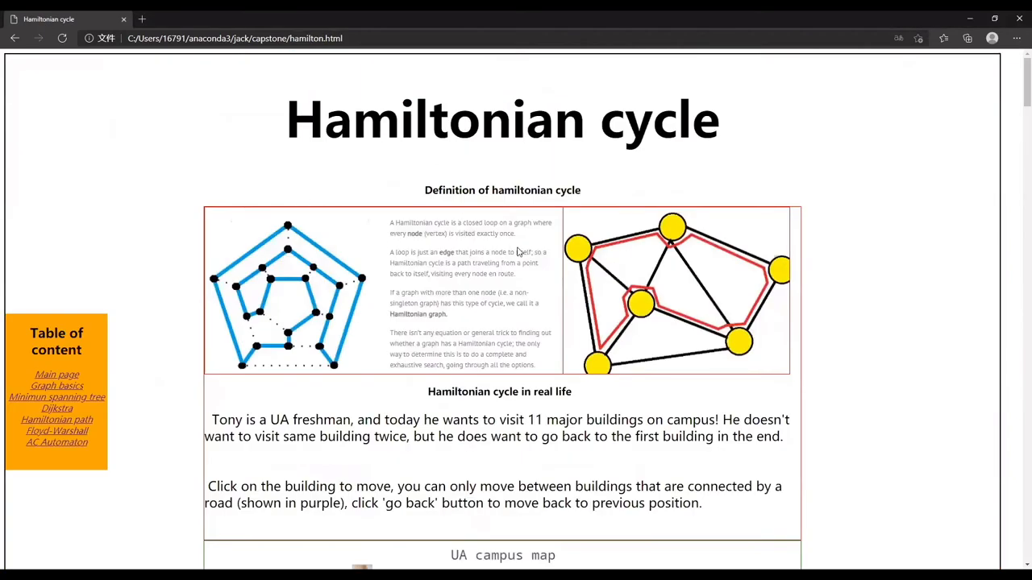
mouse_move(685, 204)
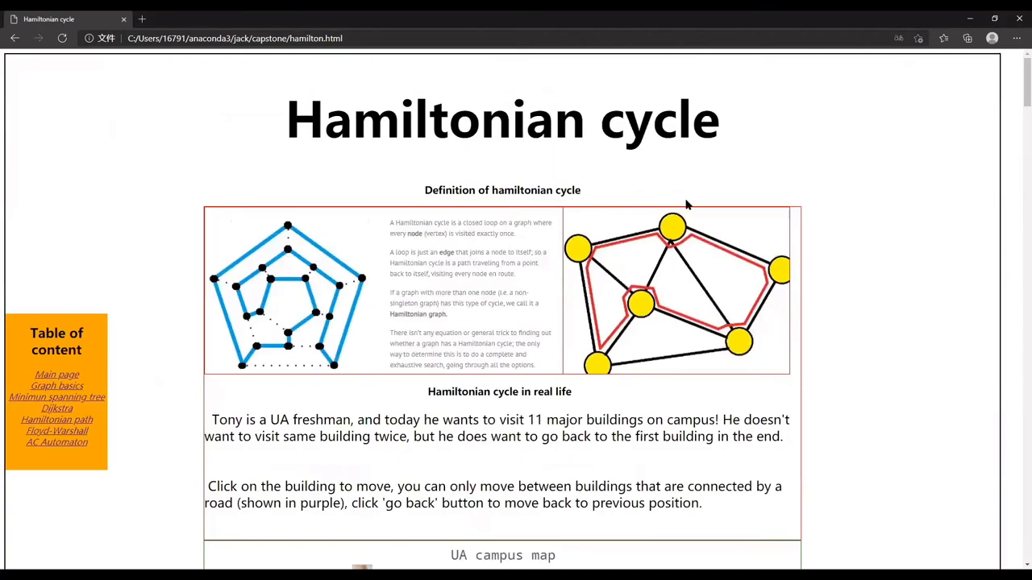
scroll(down, 3)
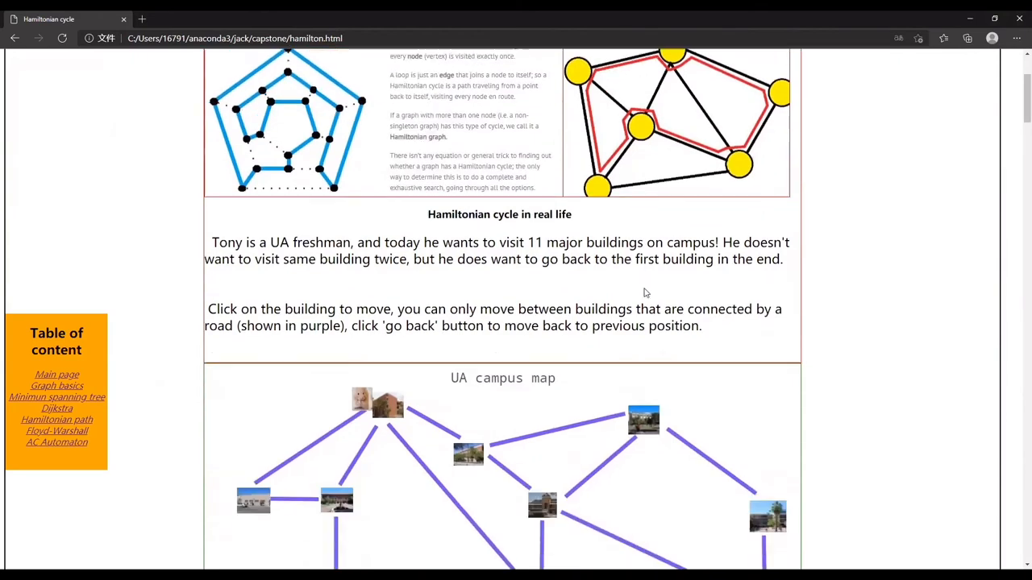
scroll(down, 3)
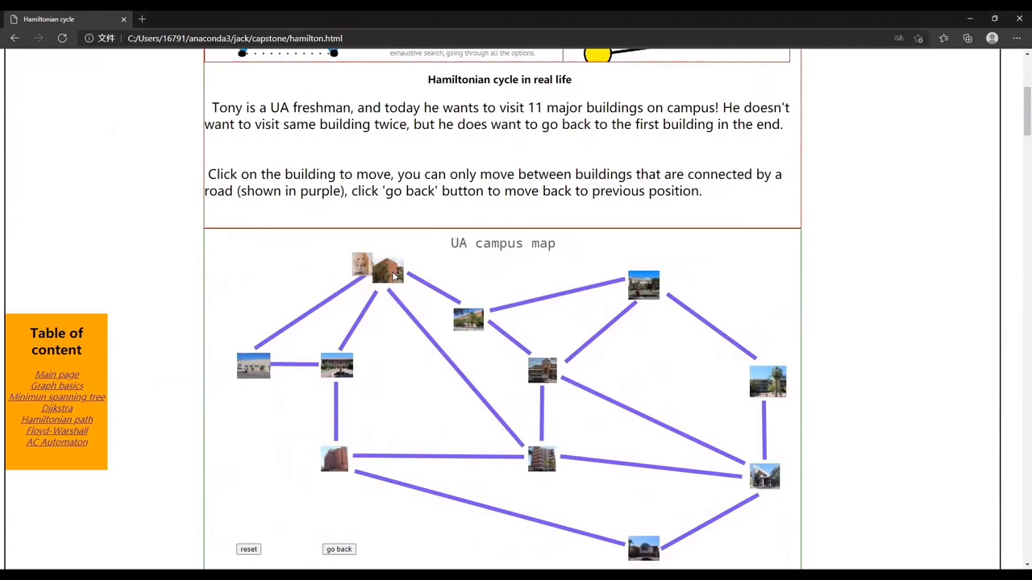
mouse_move(307, 325)
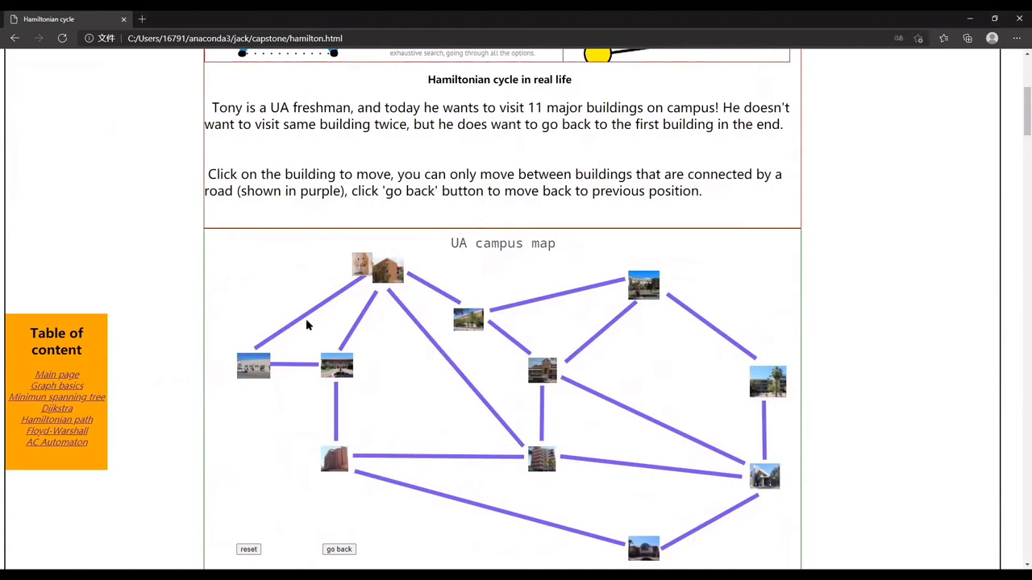
mouse_move(360, 236)
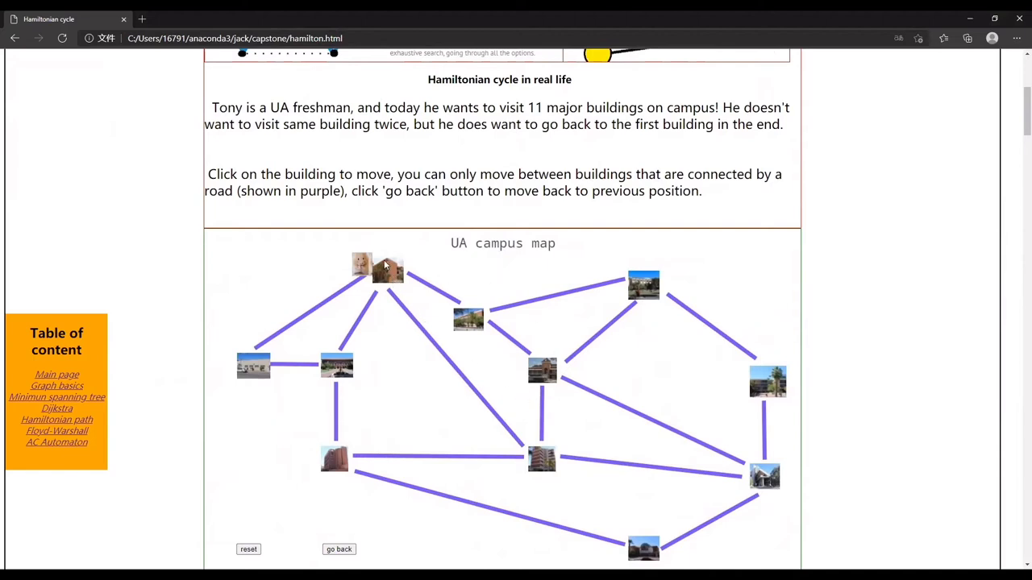
mouse_move(411, 298)
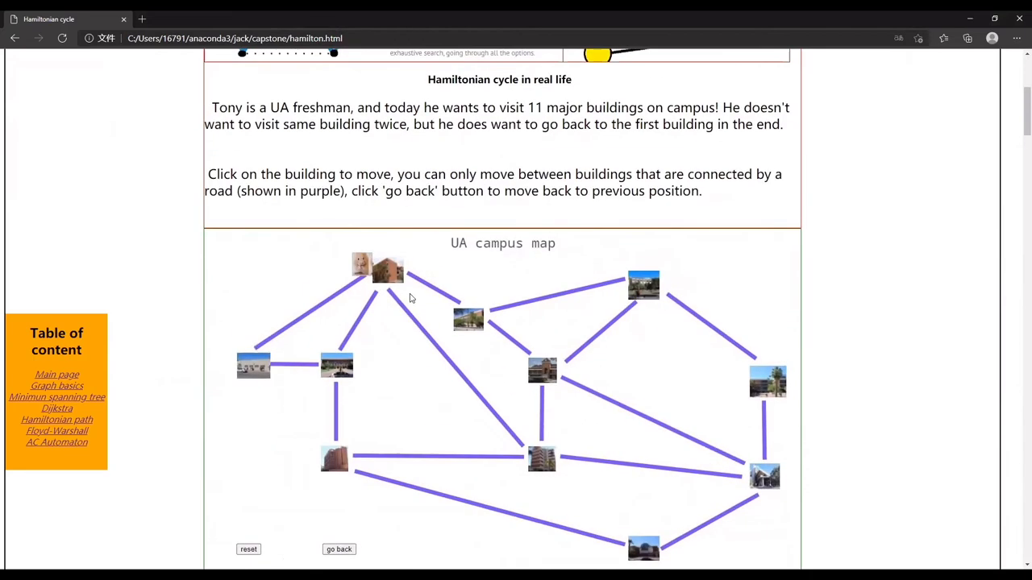
Scroll further down until the UA campus map game is fully visible
scroll(down, 3)
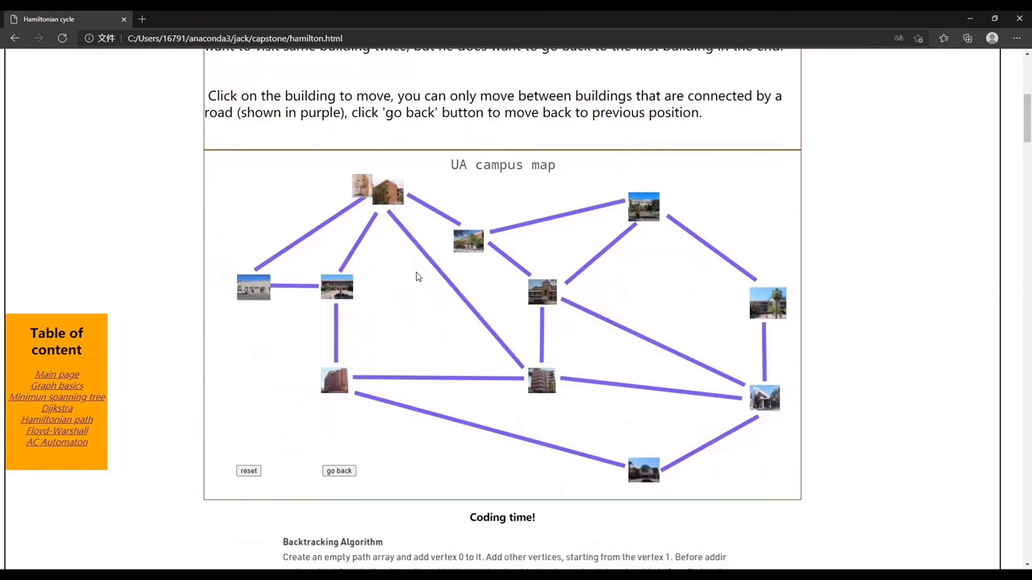
mouse_move(278, 274)
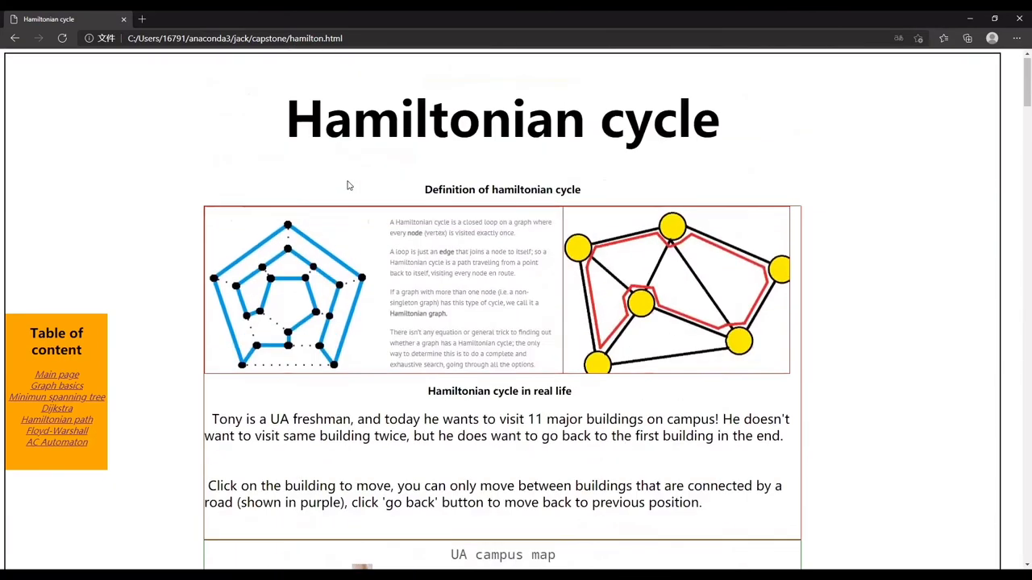
scroll(down, 3)
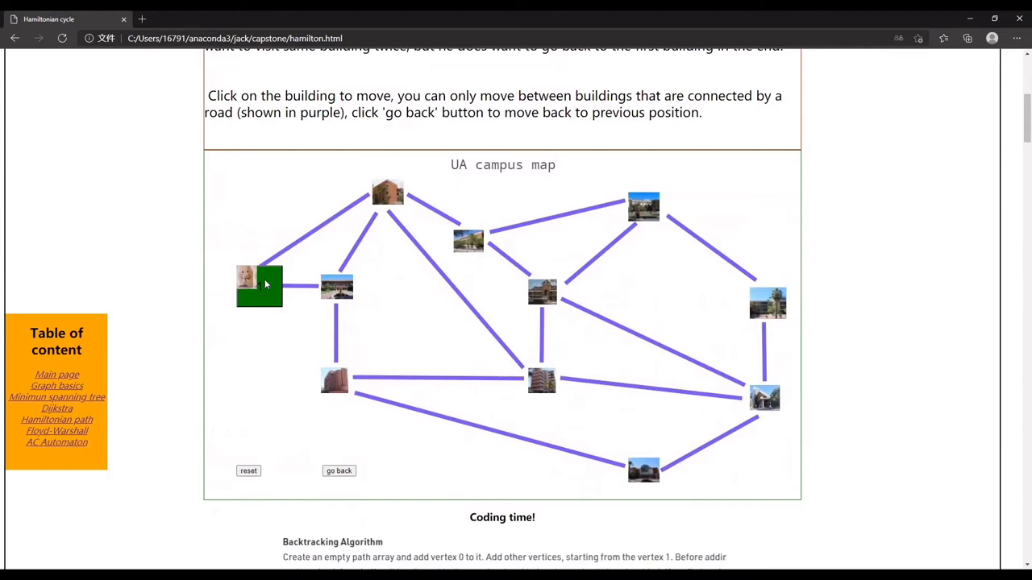
Advance Tony's tour through connected buildings, undoing the lower central move back to building 3
click(336, 286)
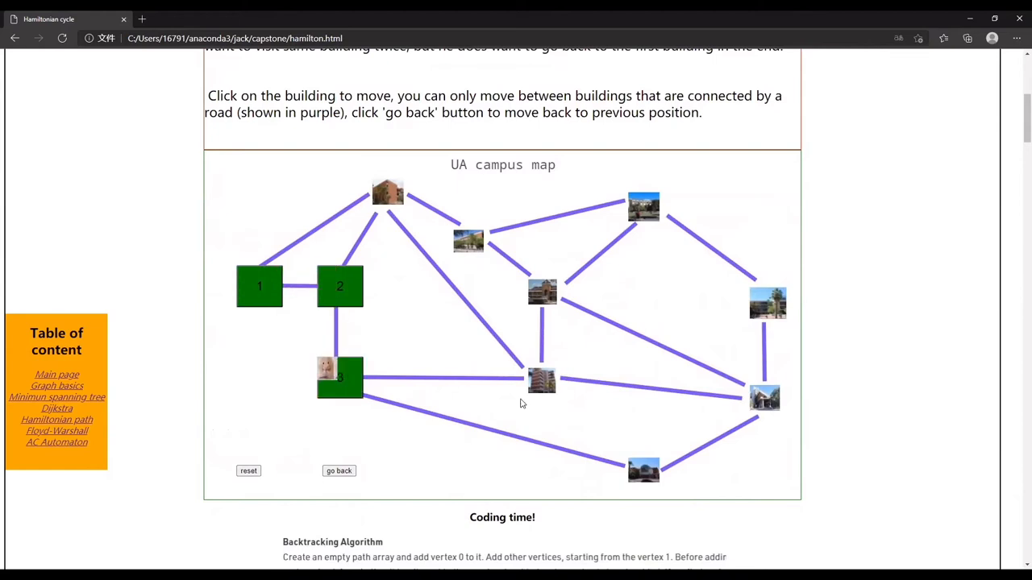
click(541, 379)
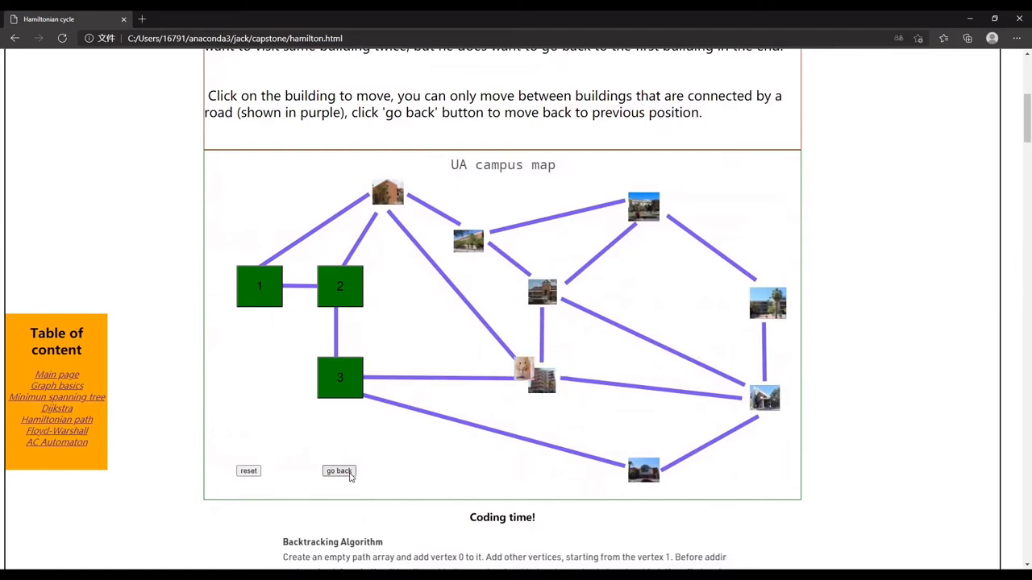
click(643, 470)
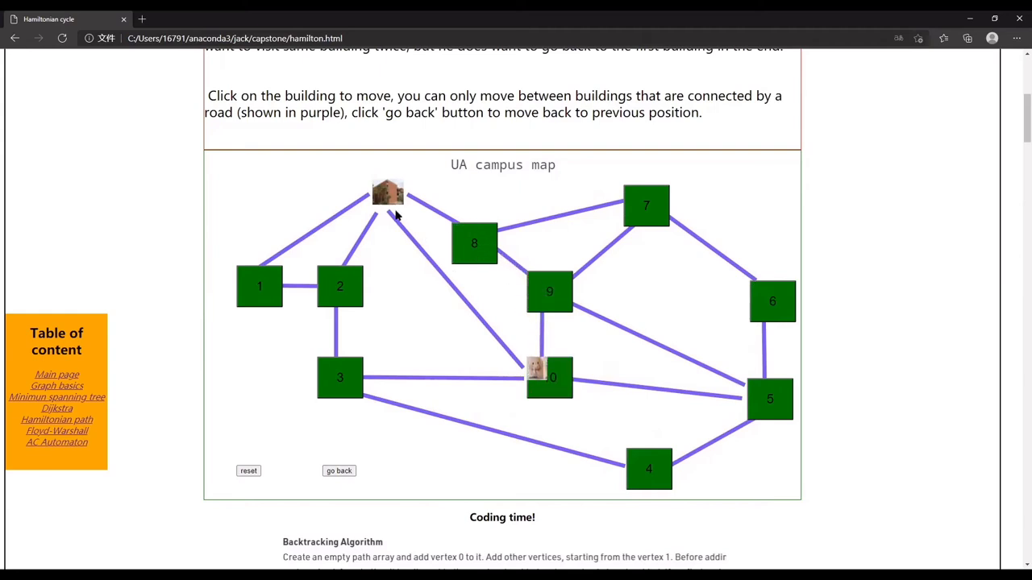
mouse_move(554, 223)
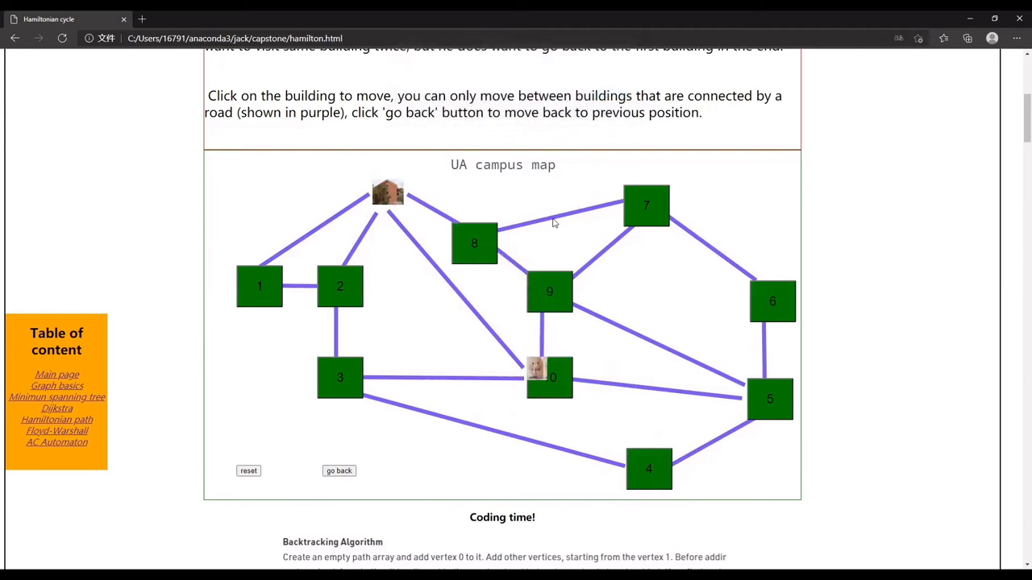
mouse_move(494, 283)
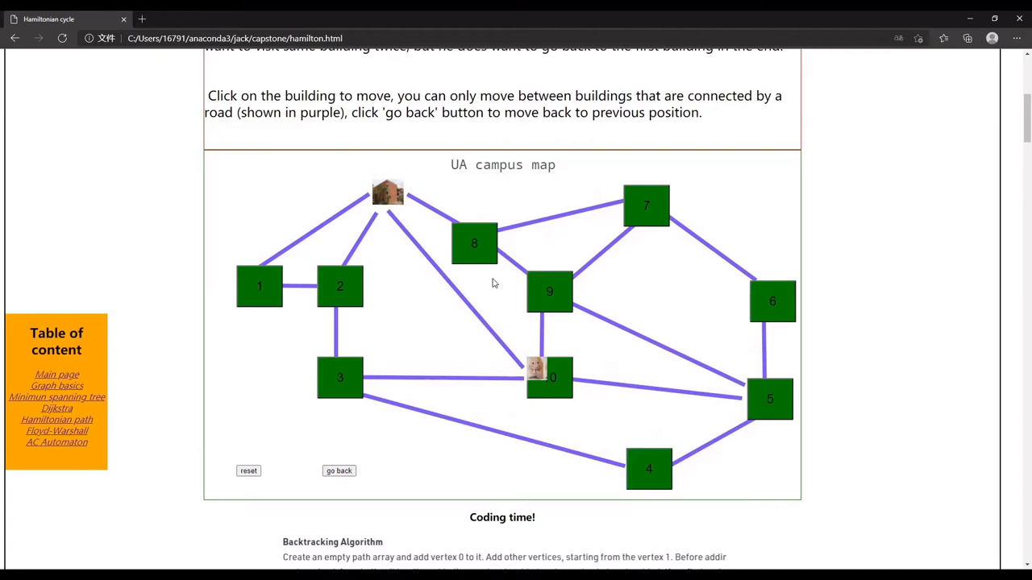
mouse_move(483, 288)
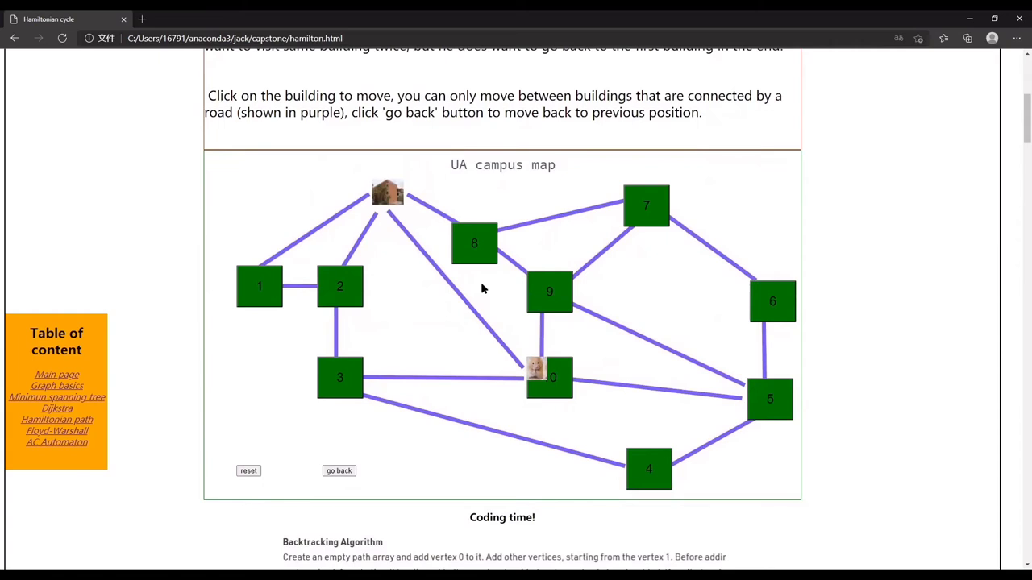
Scroll down to the 'Coding time!' backtracking Python code, then go to the Dijkstra page
scroll(down, 3)
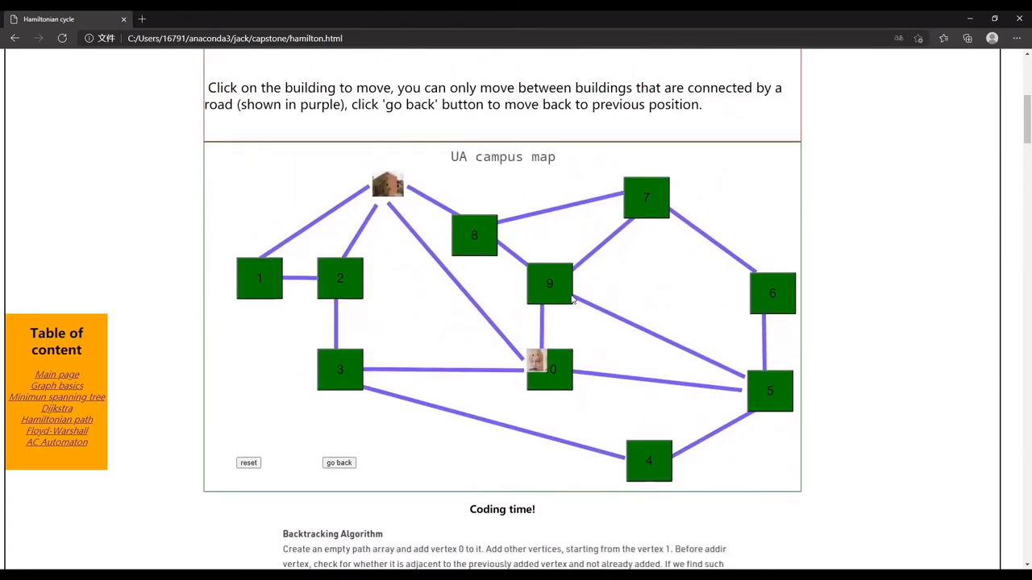
scroll(down, 3)
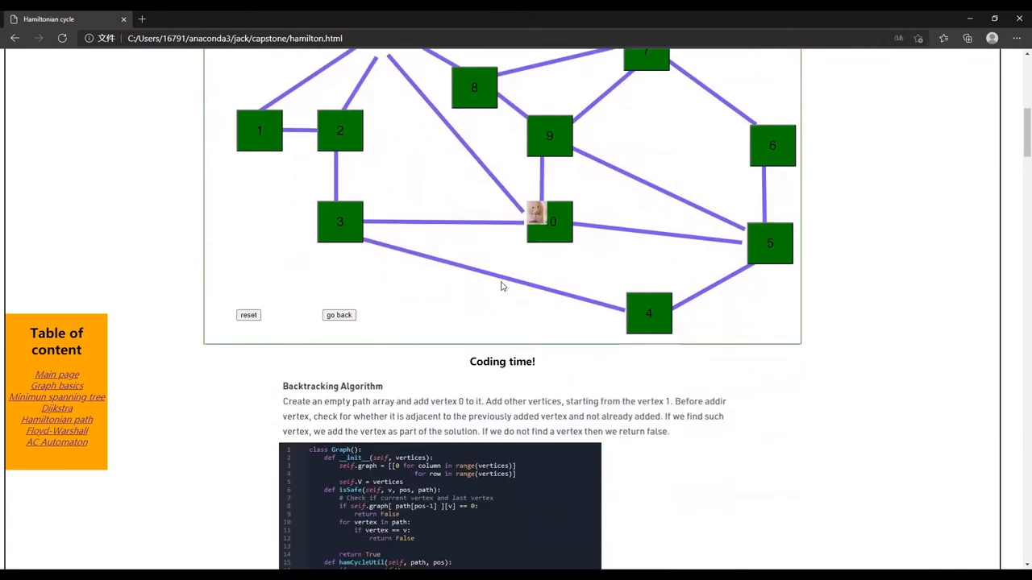
scroll(down, 3)
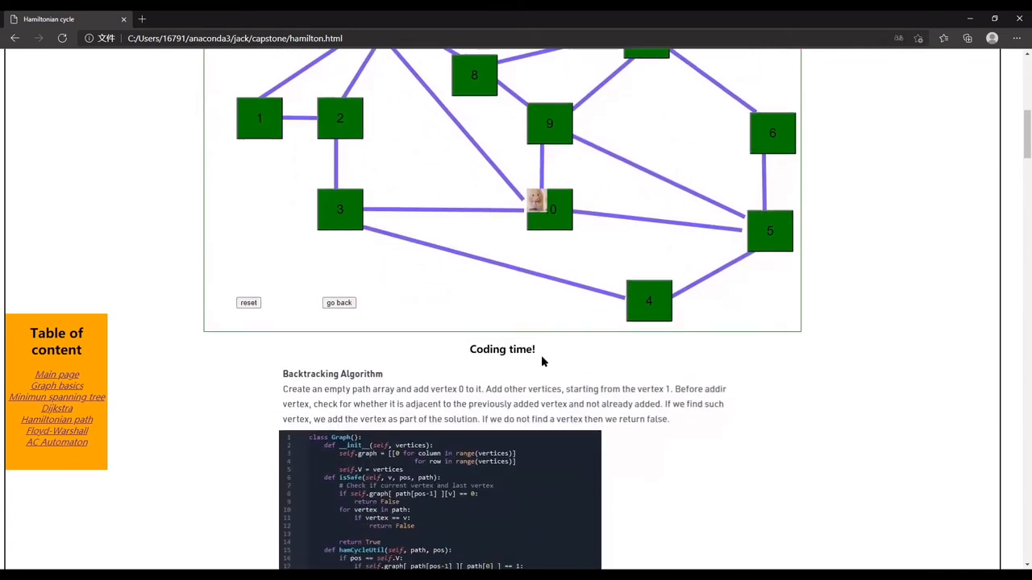
scroll(down, 3)
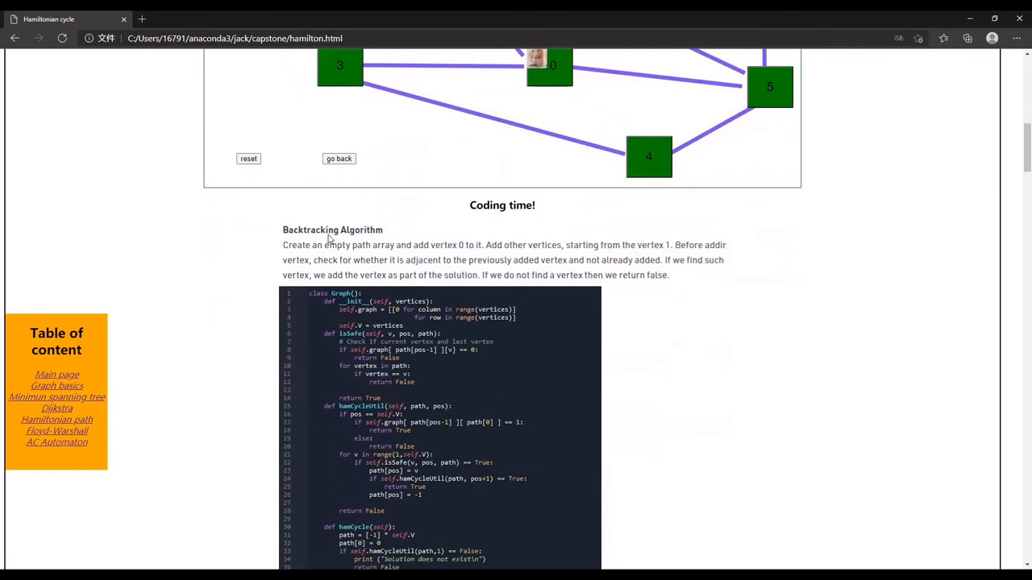
mouse_move(413, 247)
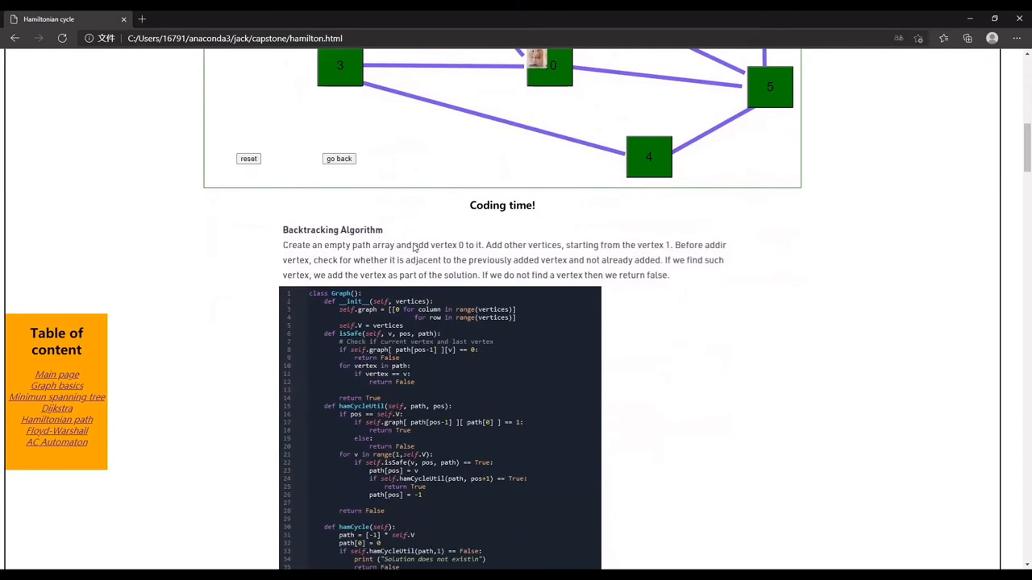
scroll(down, 3)
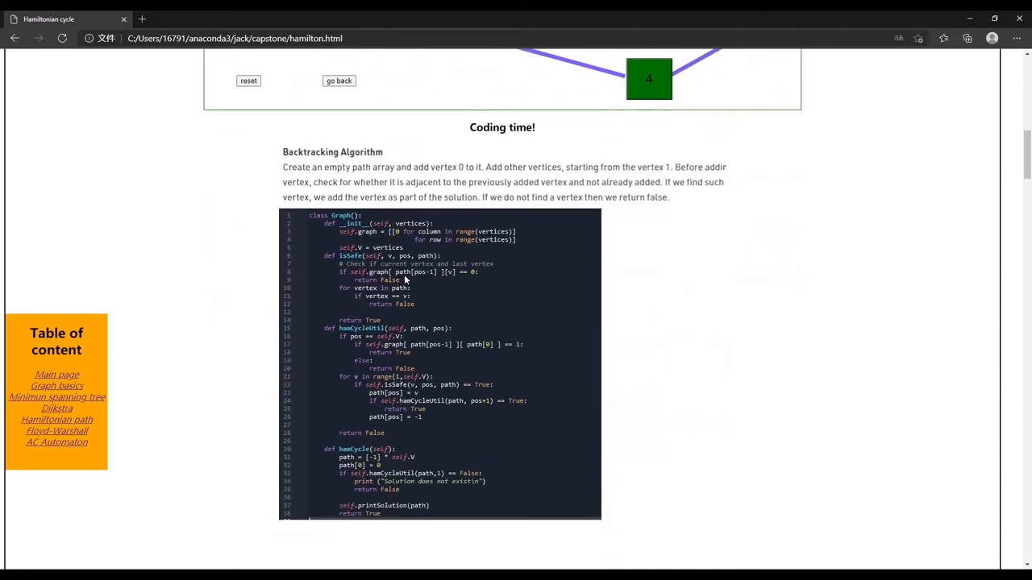
scroll(down, 3)
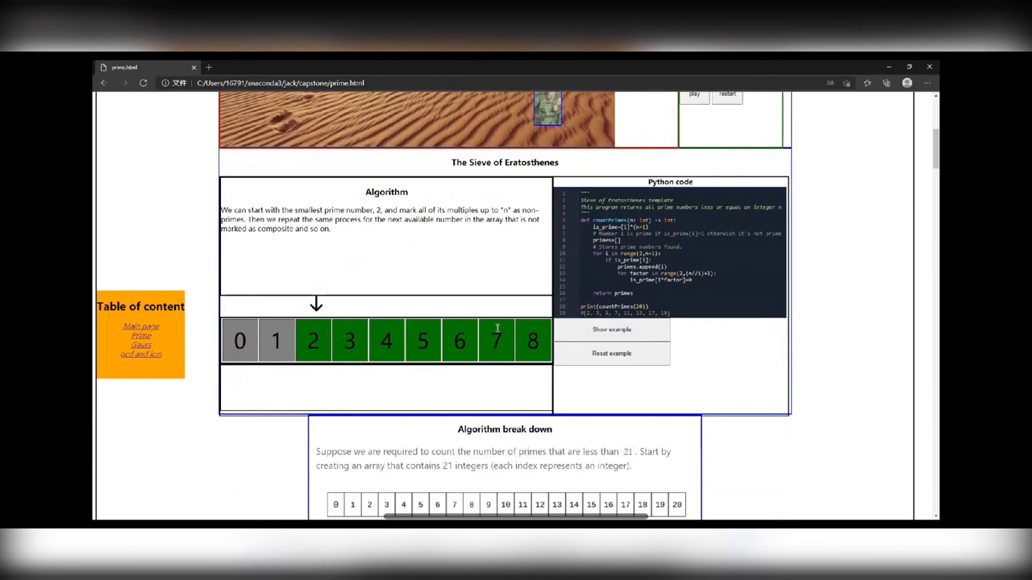
click(138, 368)
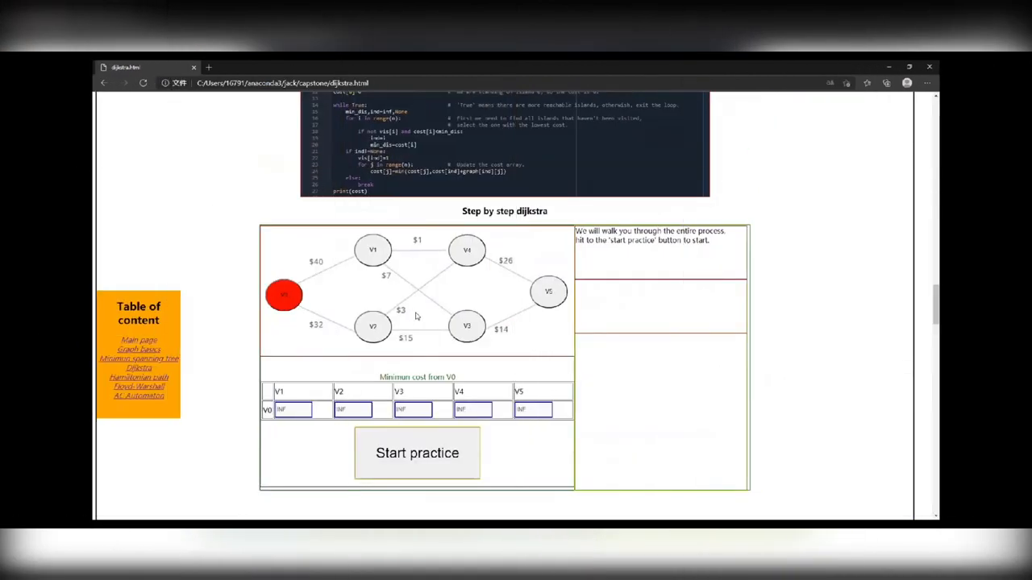